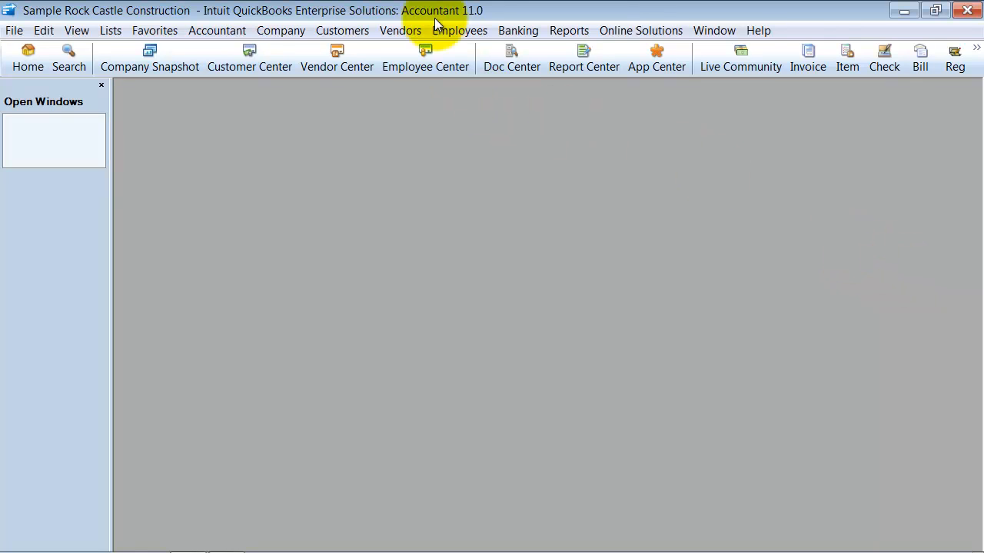
Open the Employees menu to show the Enter Time payroll commands
click(459, 30)
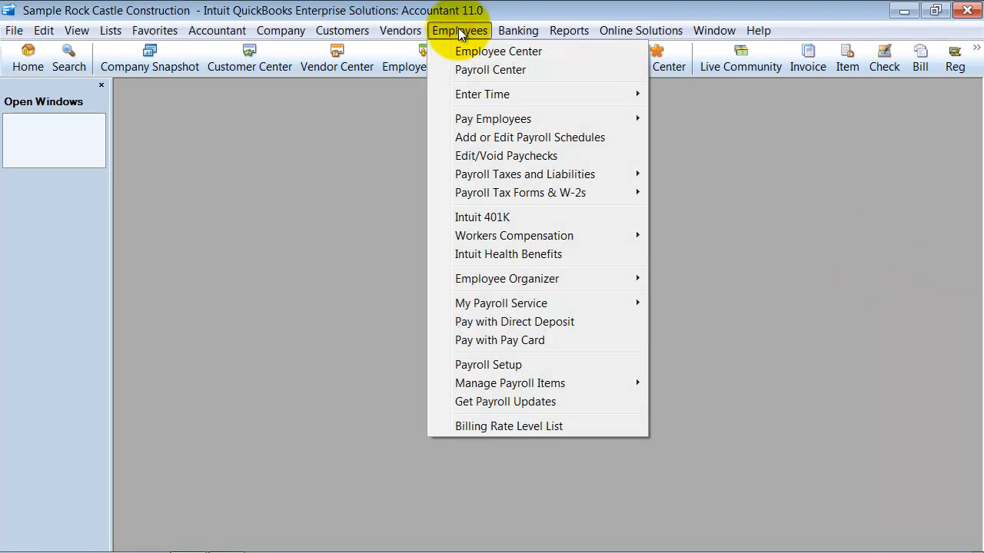
mouse_move(482, 93)
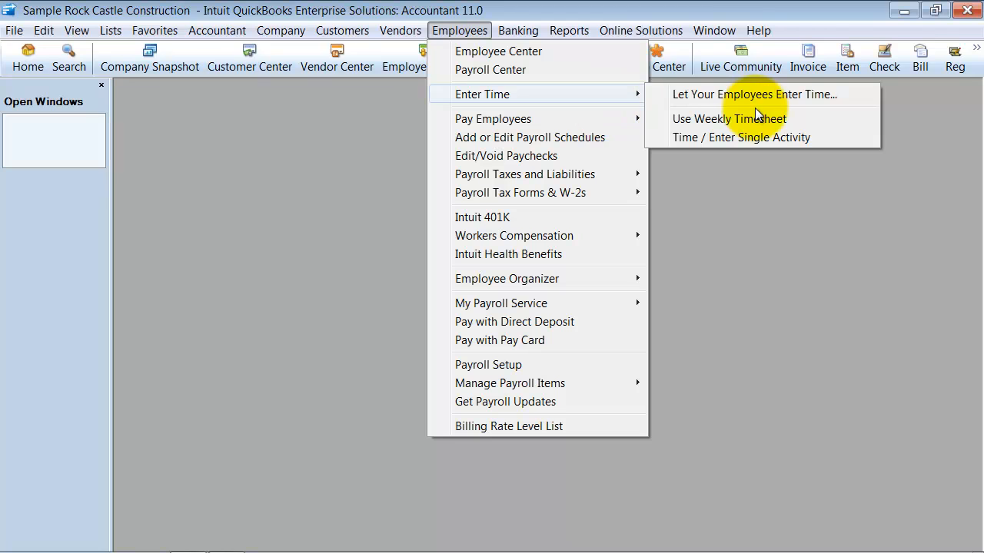
mouse_move(776, 119)
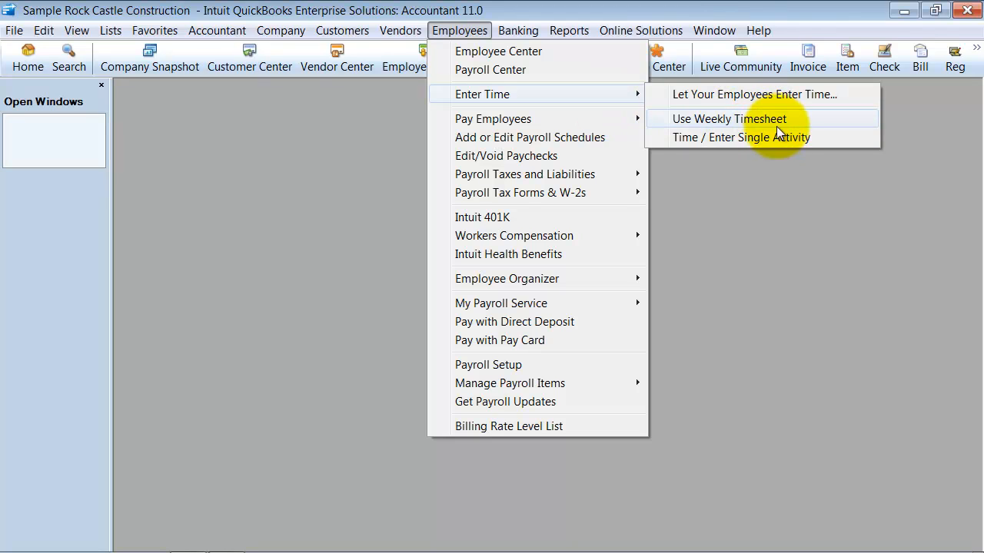
mouse_move(791, 145)
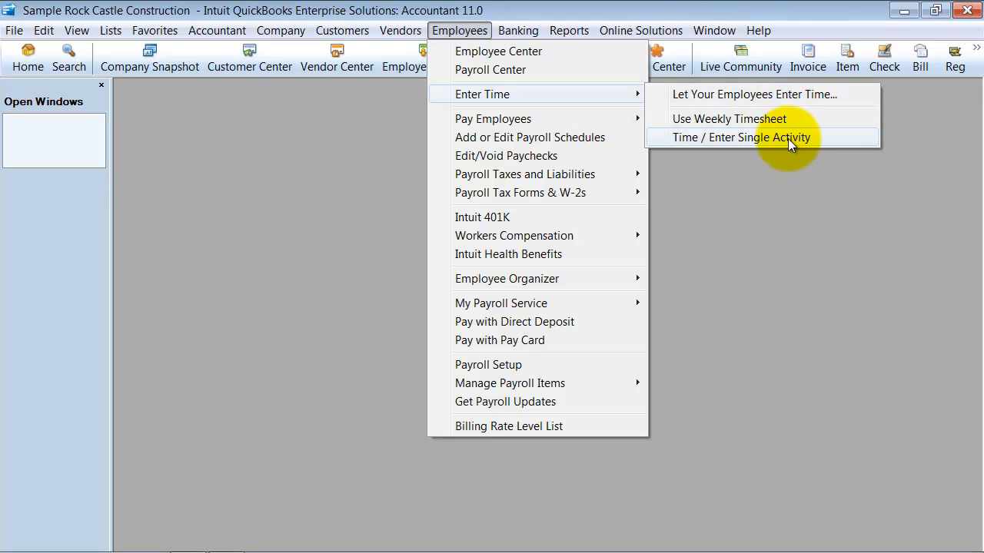
Choose Time / Enter Single Activity to open a blank entry dated 12/15/2015
click(741, 137)
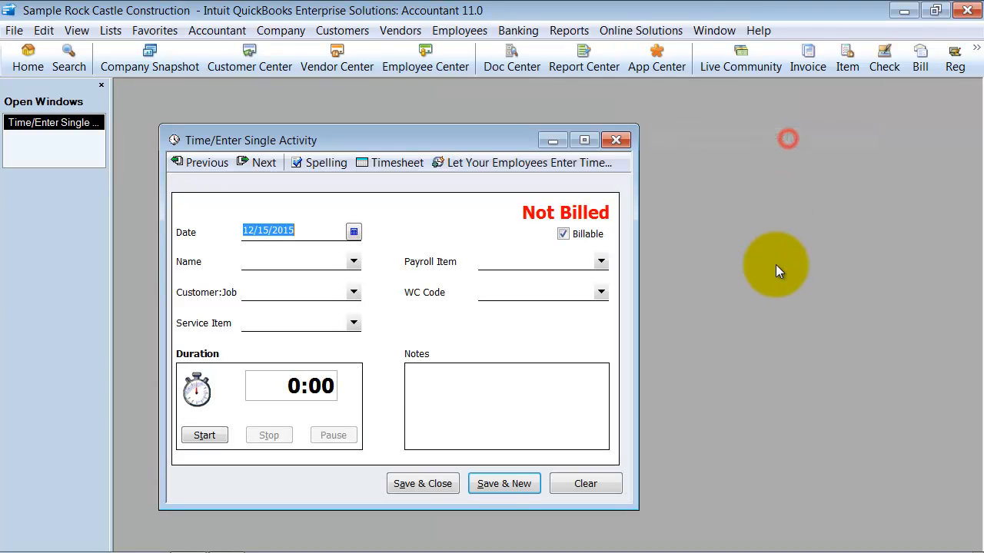
mouse_move(595, 515)
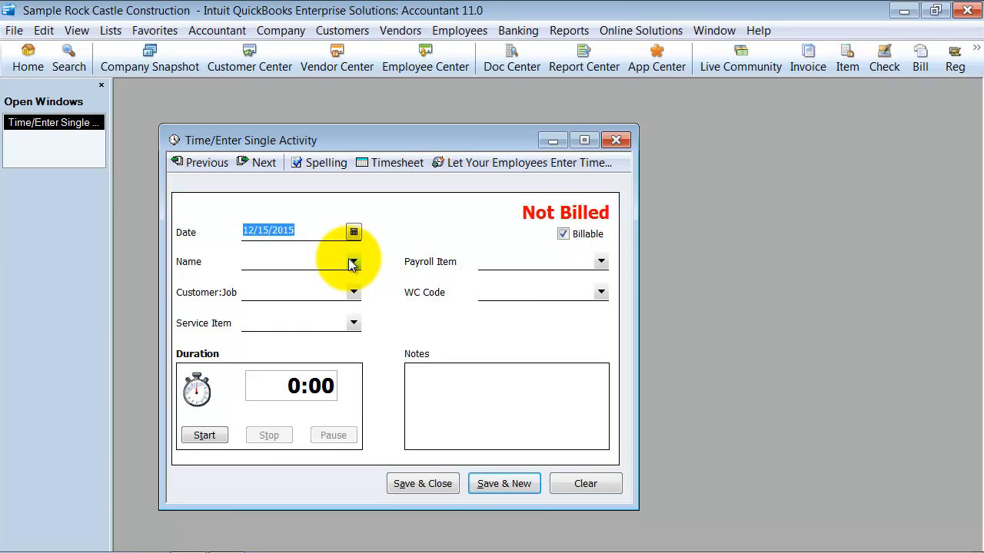
click(353, 261)
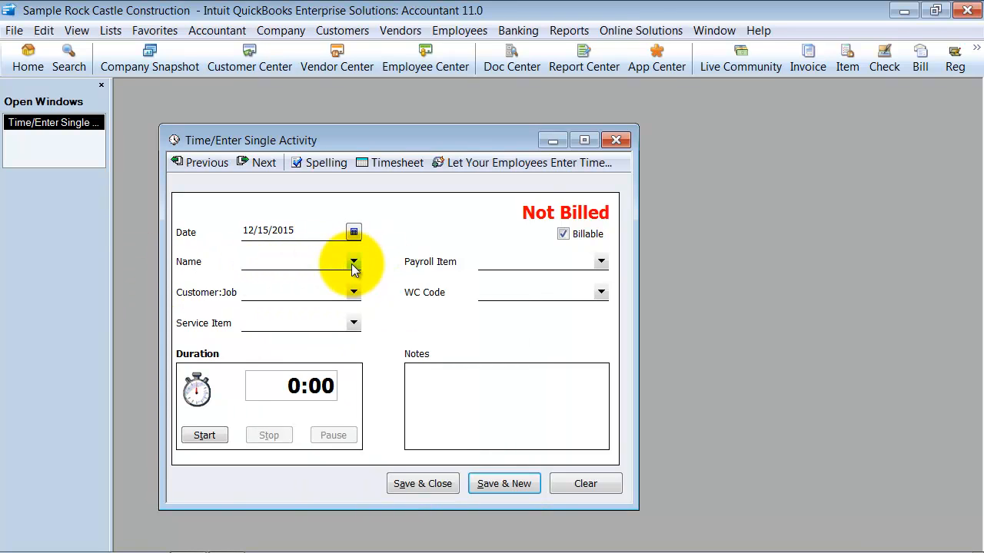
Set name Elizabeth N. Mason, customer:job Bauman, Mark, and service item Labor
click(352, 261)
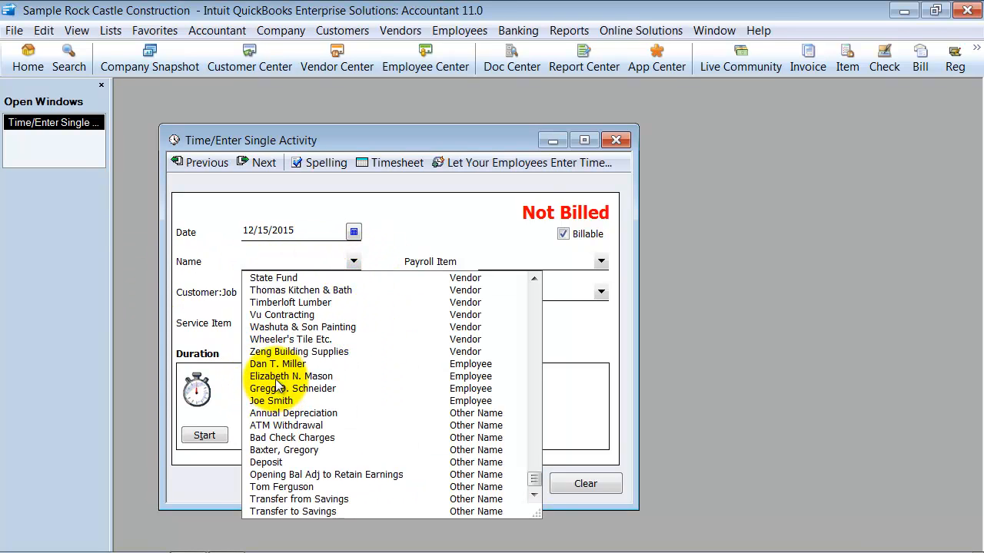
click(290, 376)
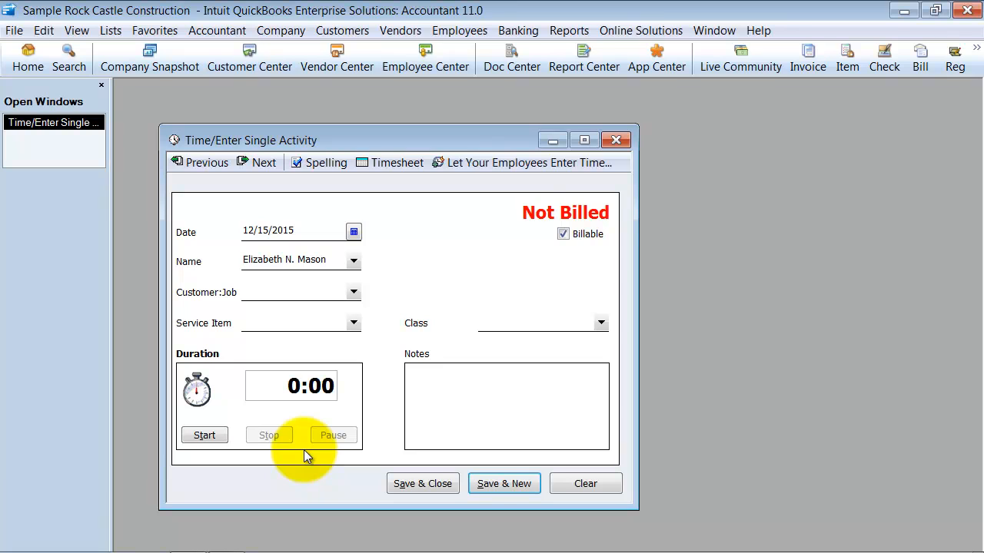
mouse_move(349, 281)
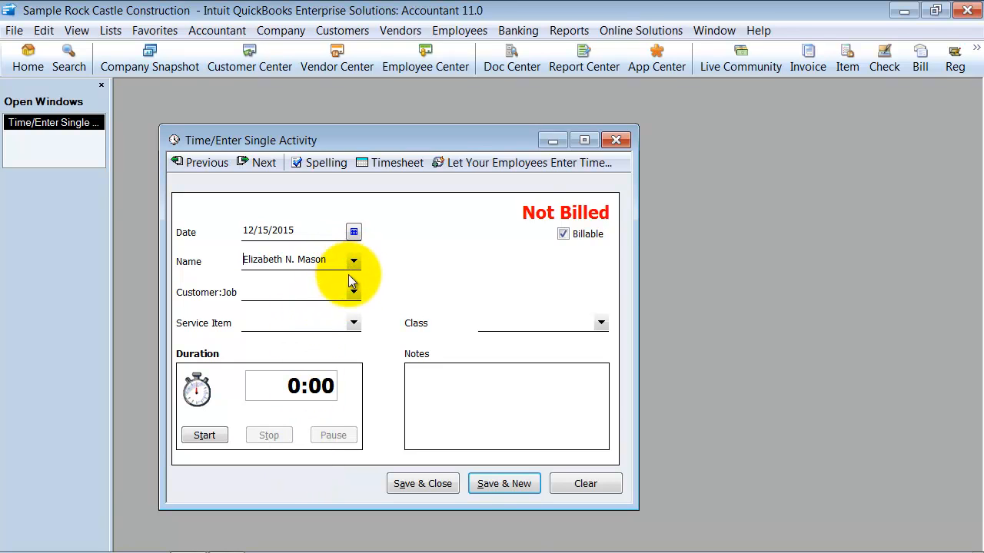
click(353, 292)
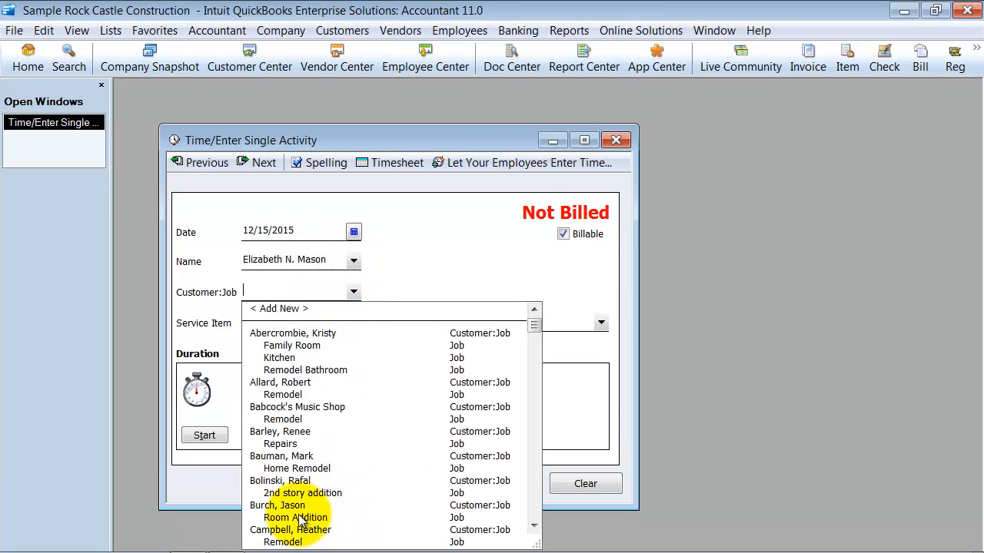
click(281, 456)
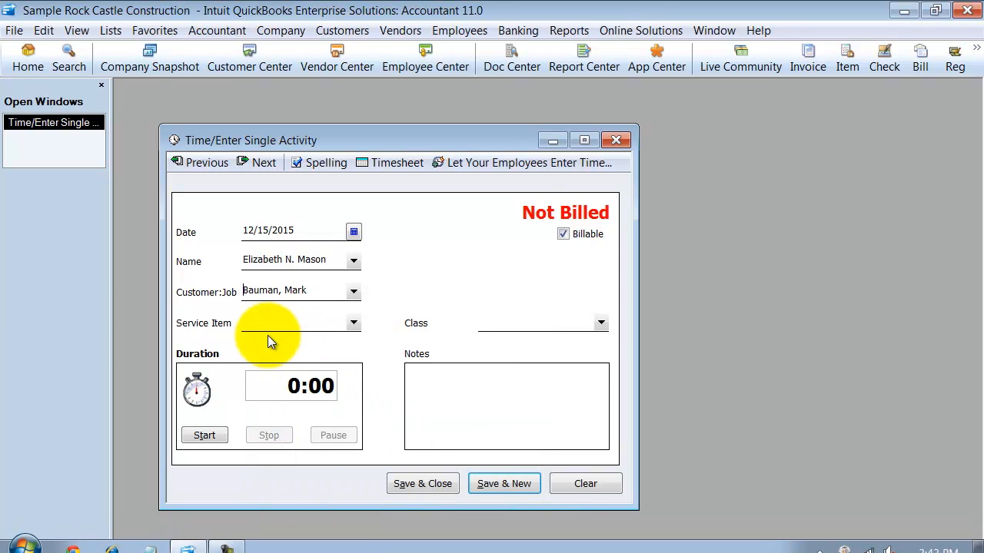
click(353, 323)
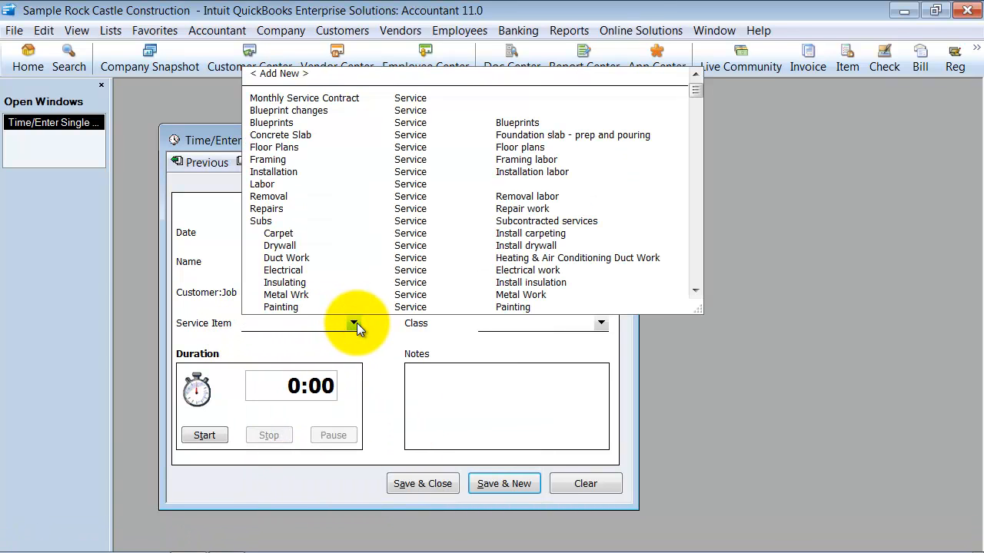
mouse_move(326, 108)
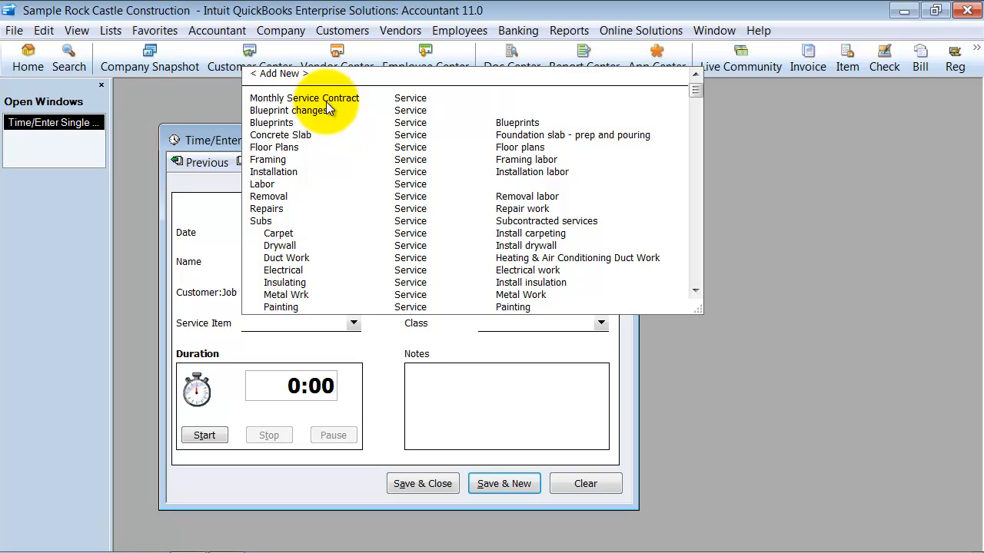
click(262, 183)
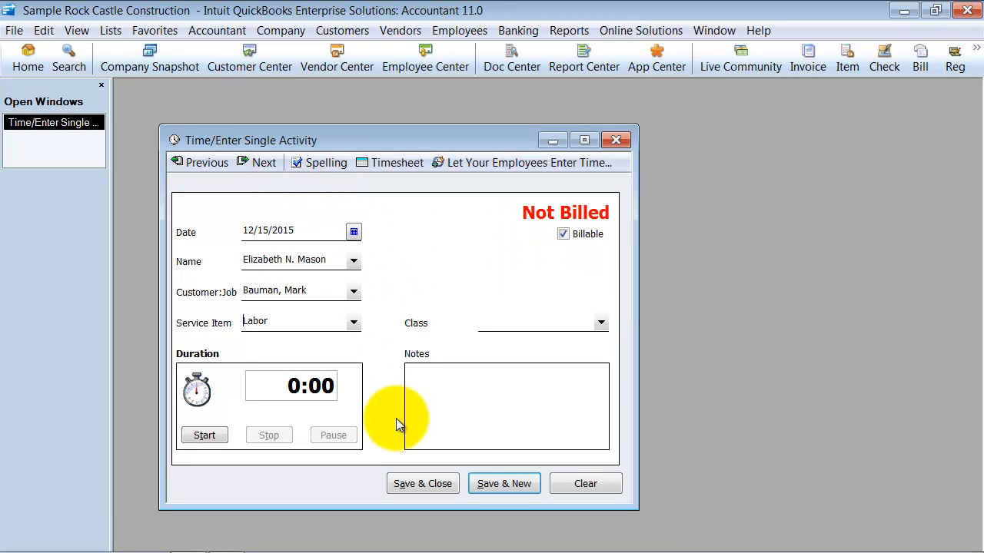
mouse_move(313, 167)
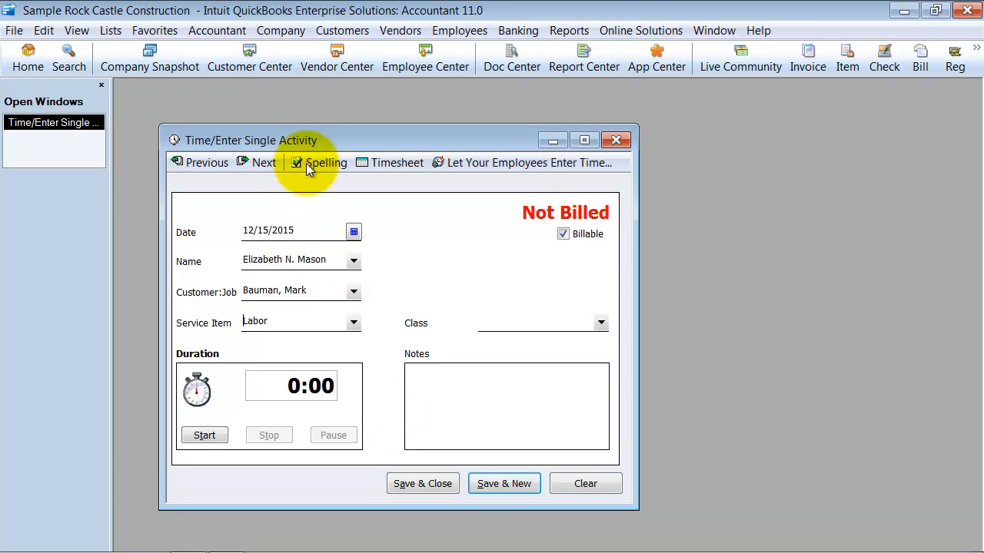
Maximize the time entry window and choose the New Construction class
click(583, 140)
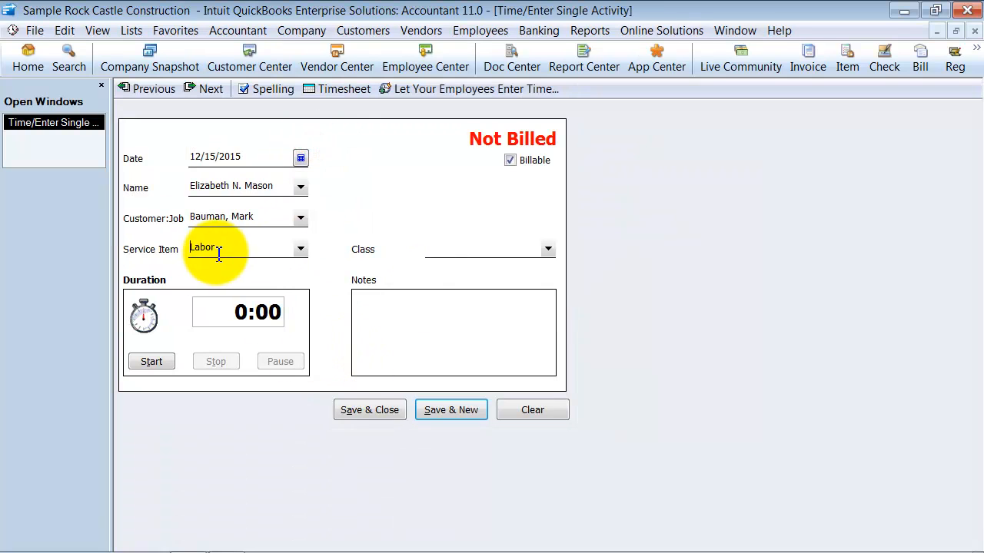
click(547, 249)
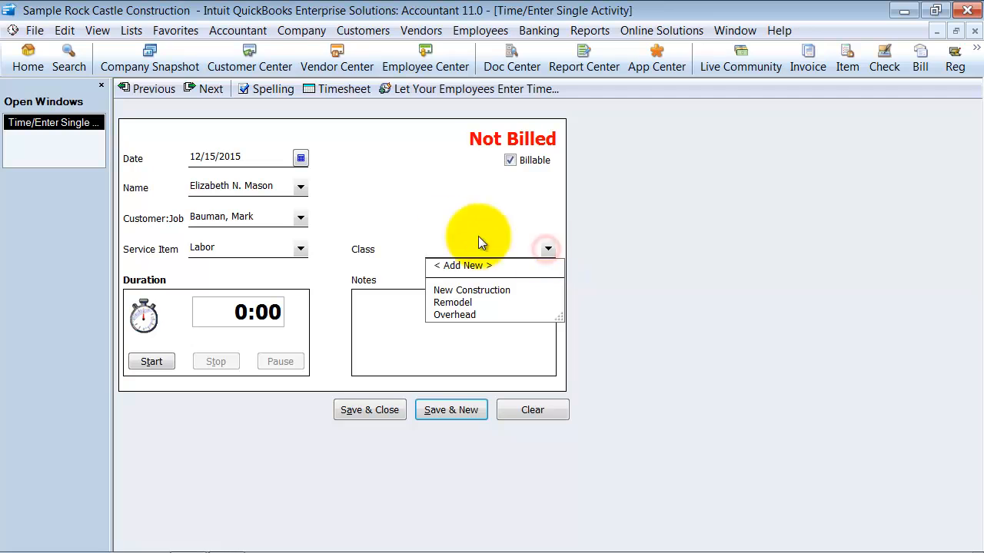
click(472, 289)
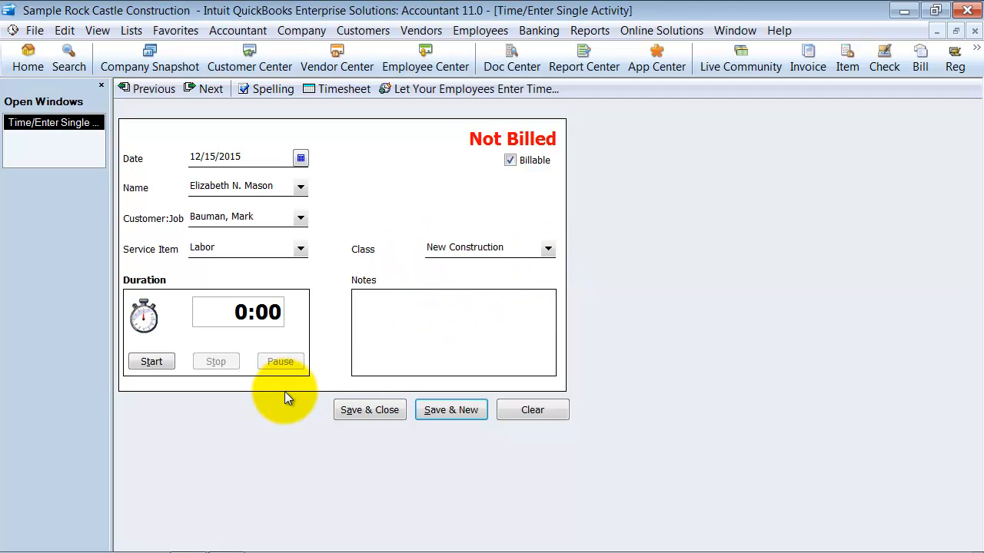
mouse_move(482, 532)
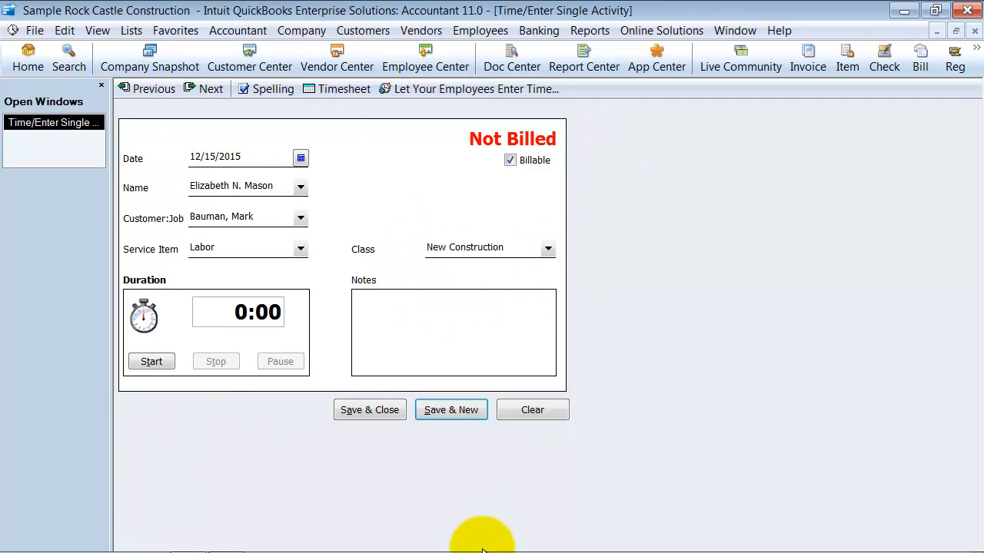
mouse_move(201, 473)
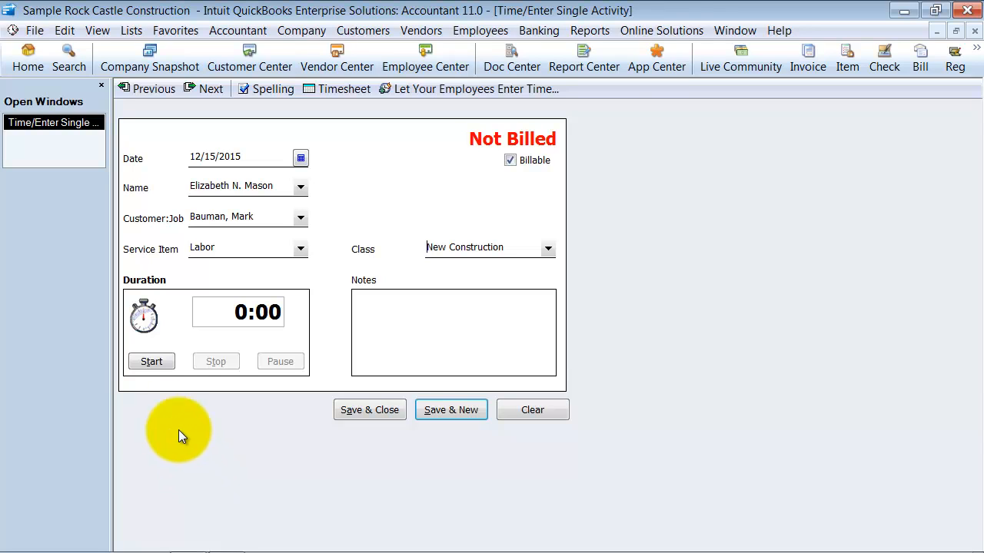
Start the timer and note 'Client needs us to reconcile all bank statements 2011.'
click(151, 362)
text(Client needs us)
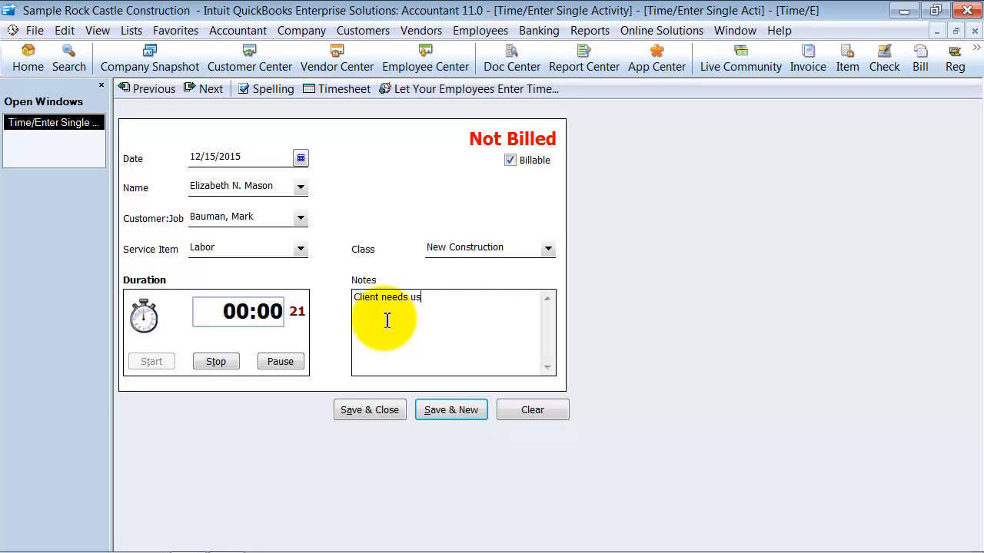
text(to reconcile)
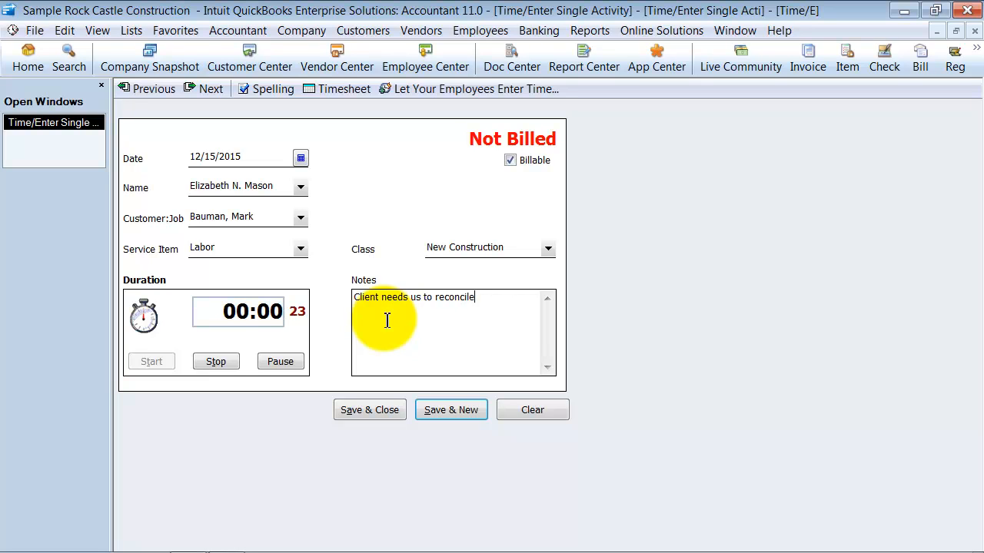
text(all bank s)
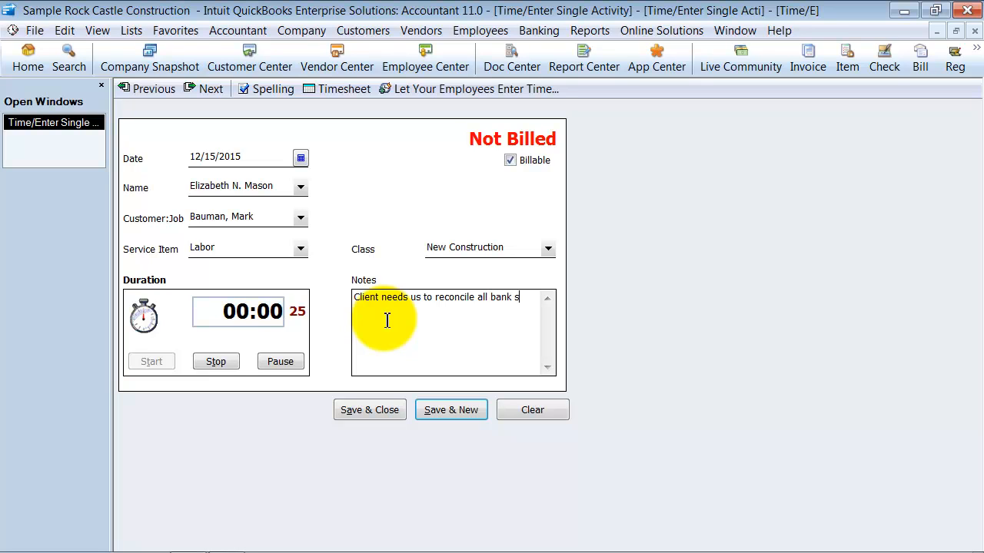
text(tatements 201)
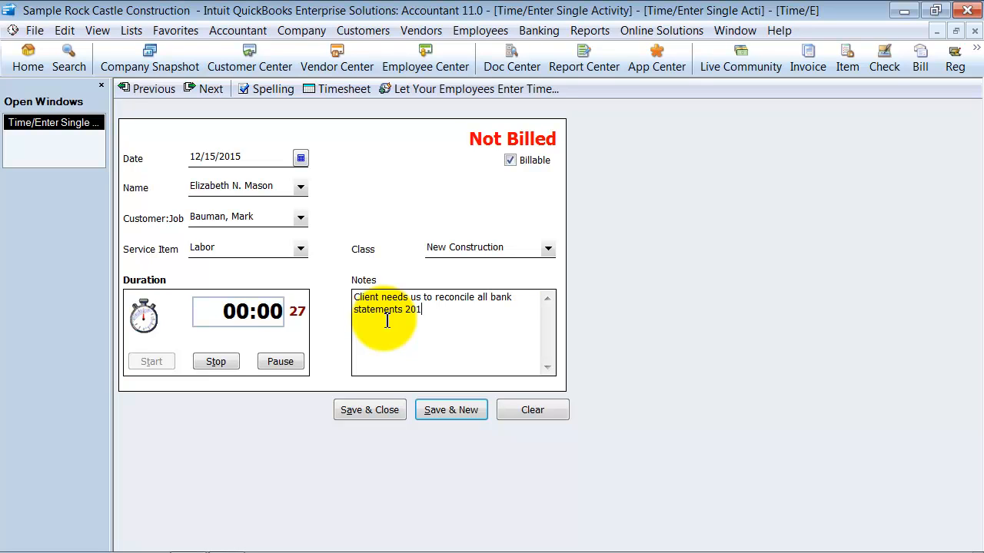
text(1.)
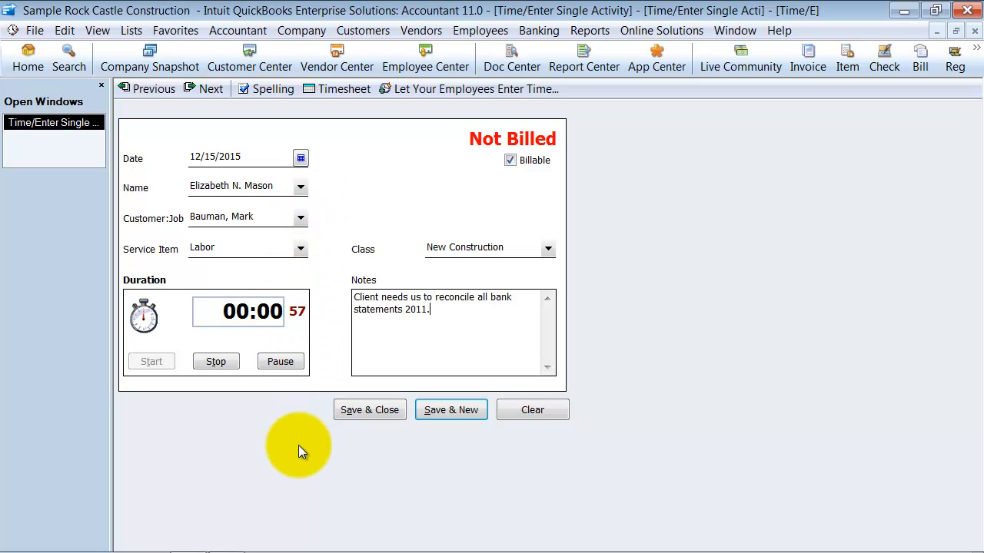
mouse_move(242, 369)
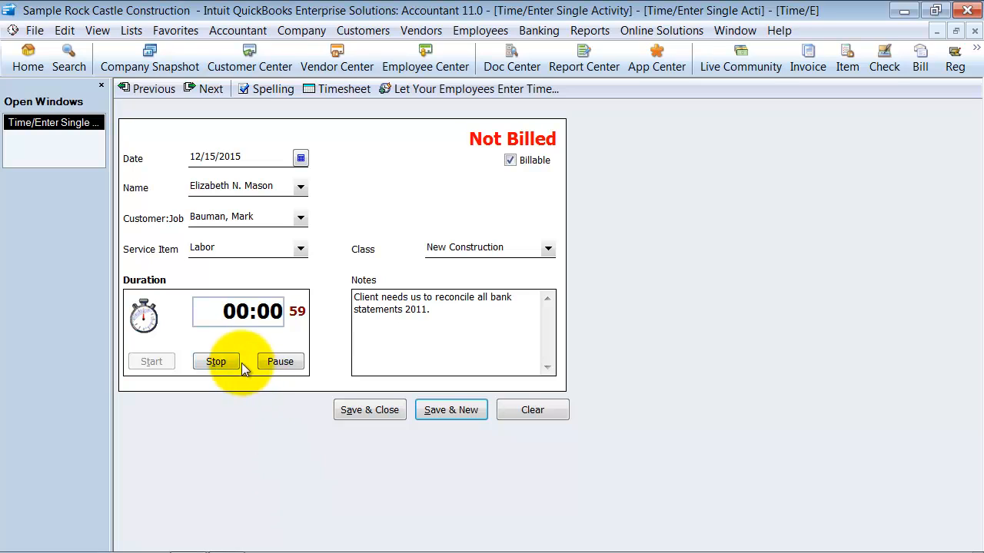
Stop the timer at 0:01 and toggle Billable off and back on
click(216, 361)
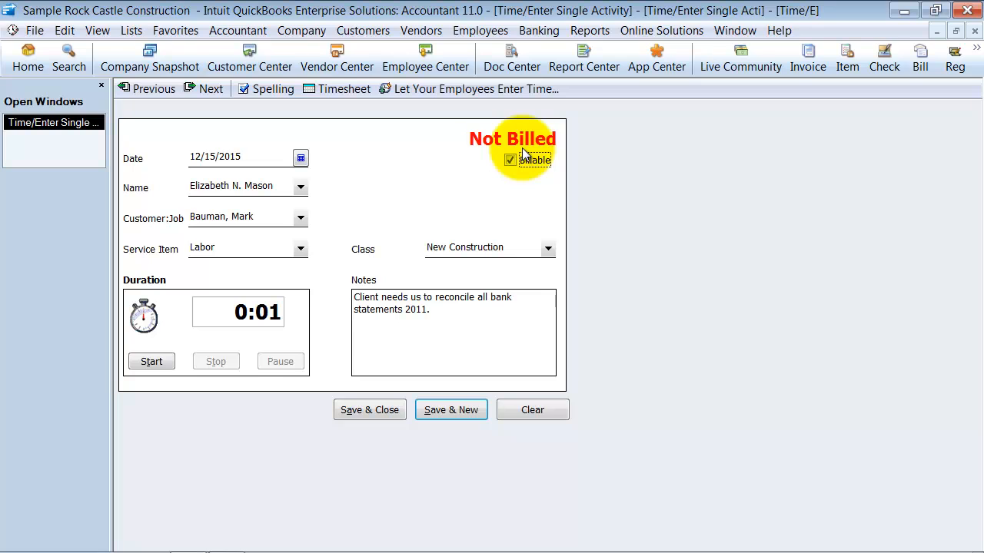
click(510, 159)
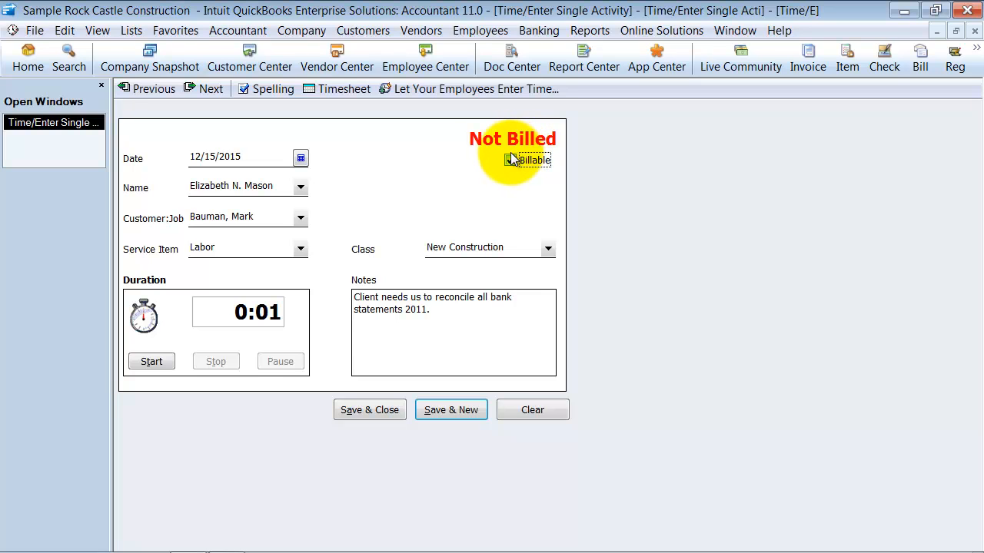
click(509, 159)
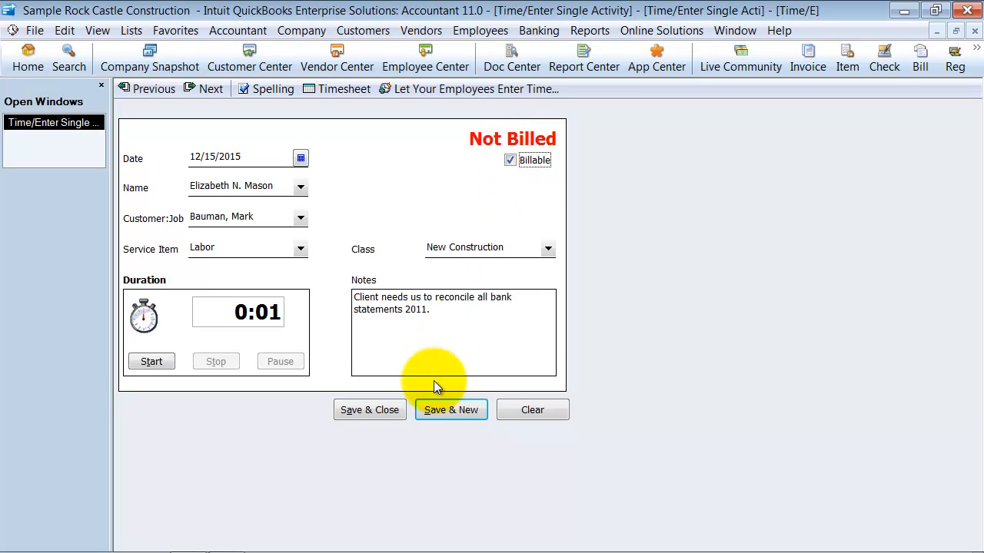
mouse_move(369, 410)
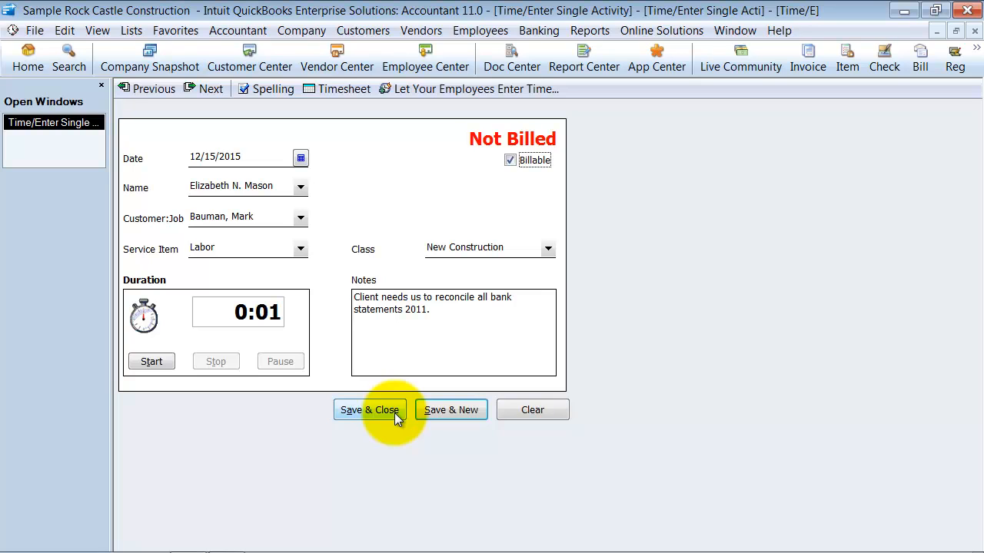
click(369, 409)
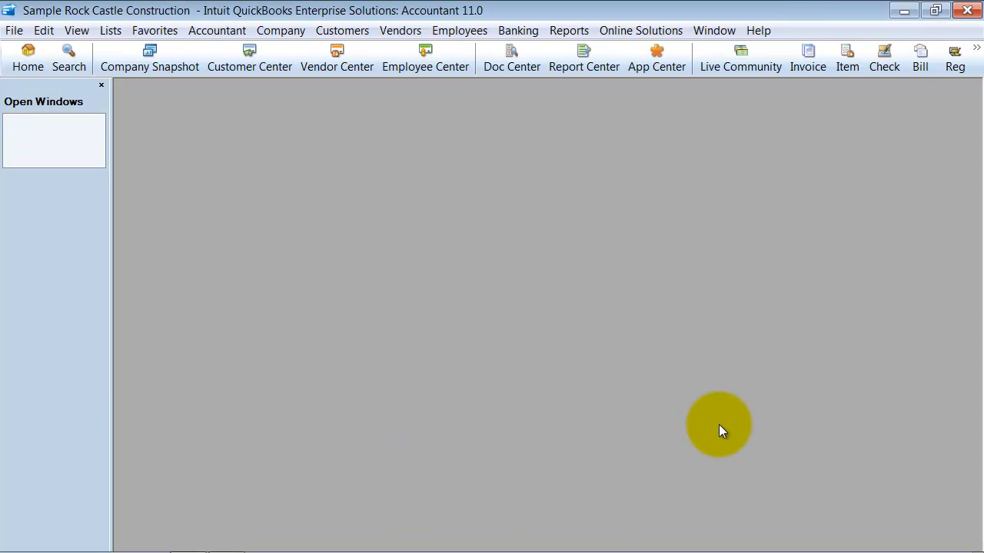
mouse_move(711, 426)
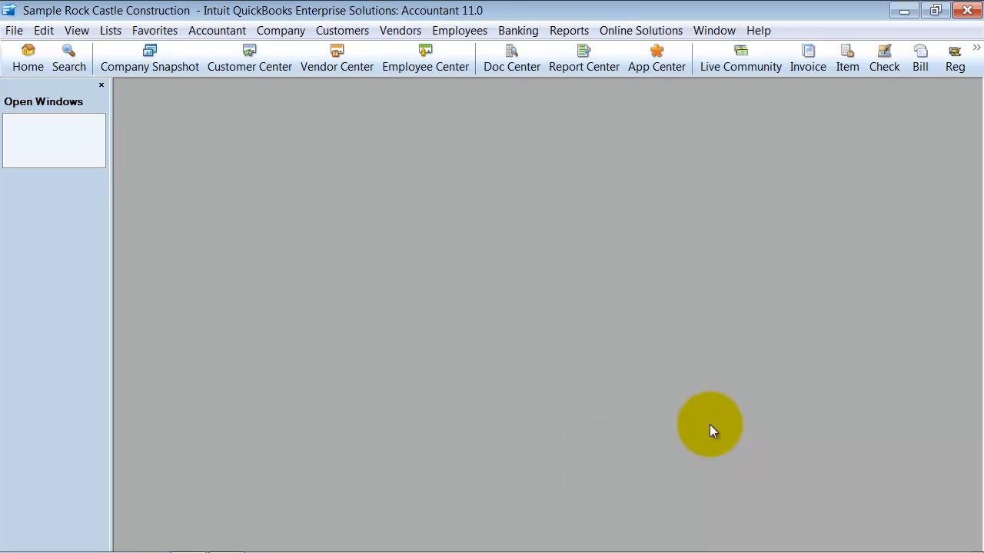
mouse_move(672, 341)
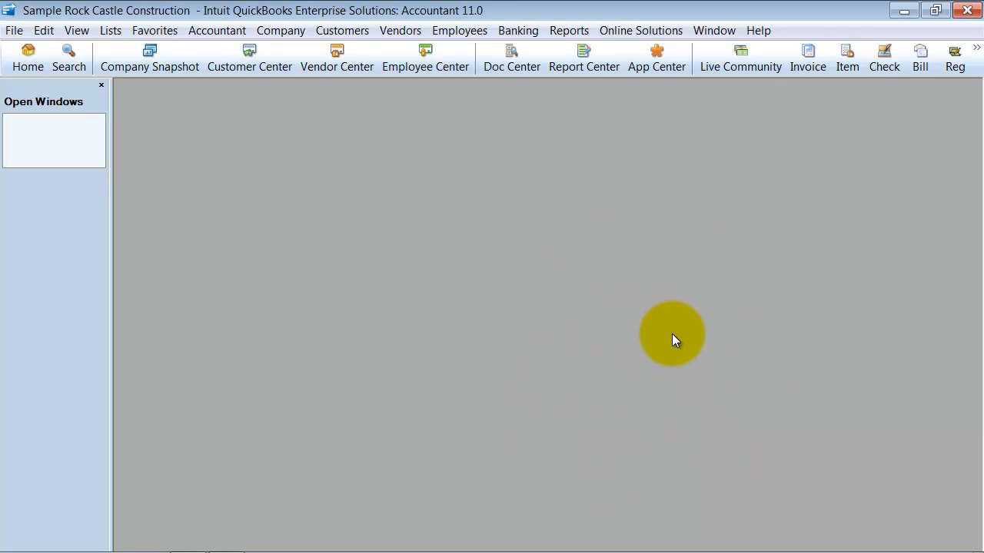